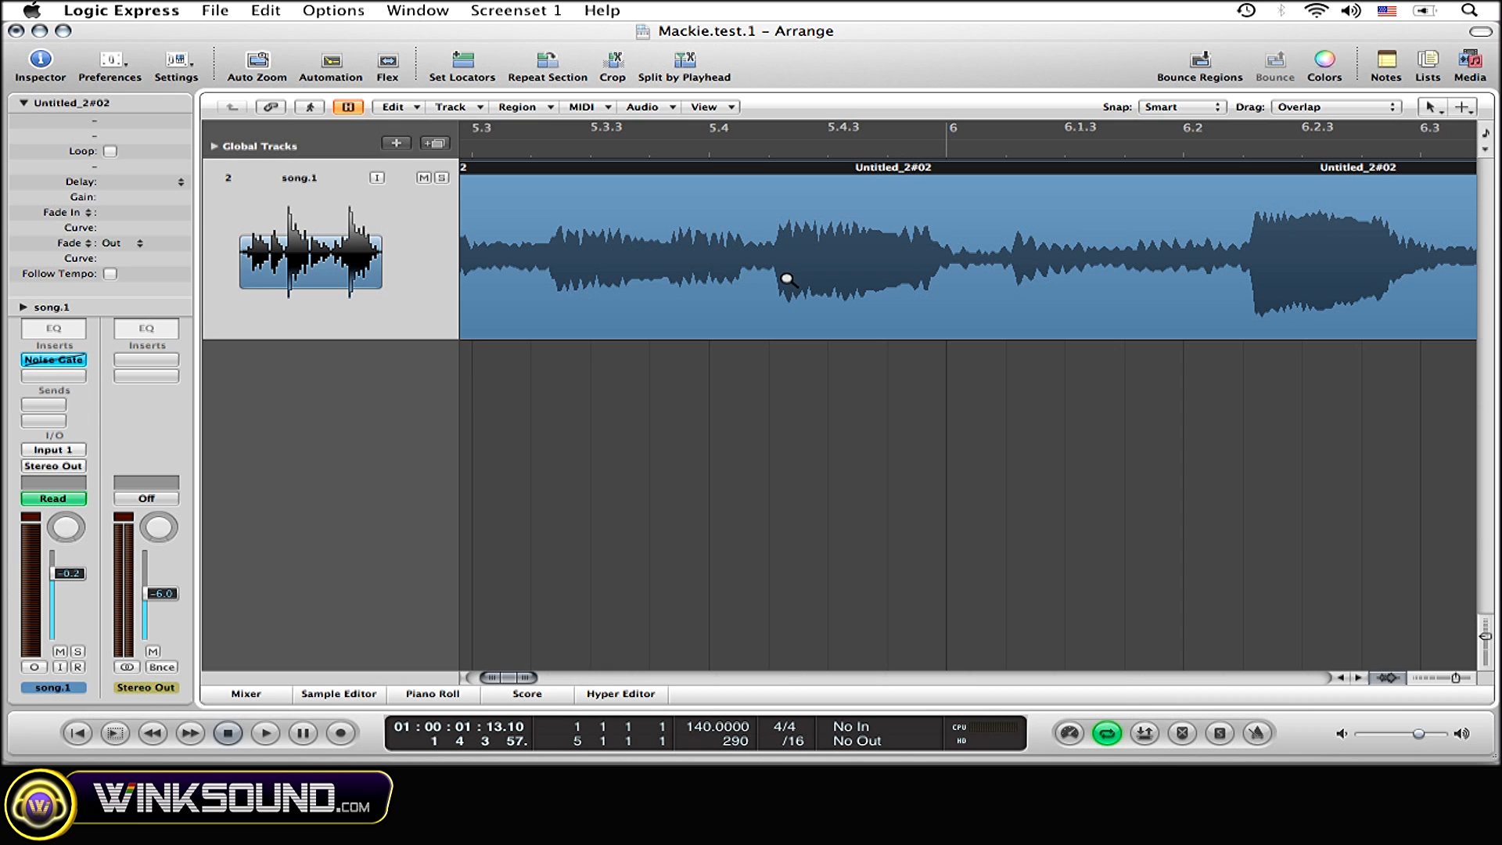
Control-Option drag across the Arrange area to zoom out from the magnified audio region
left_click_drag(789, 281, 908, 282)
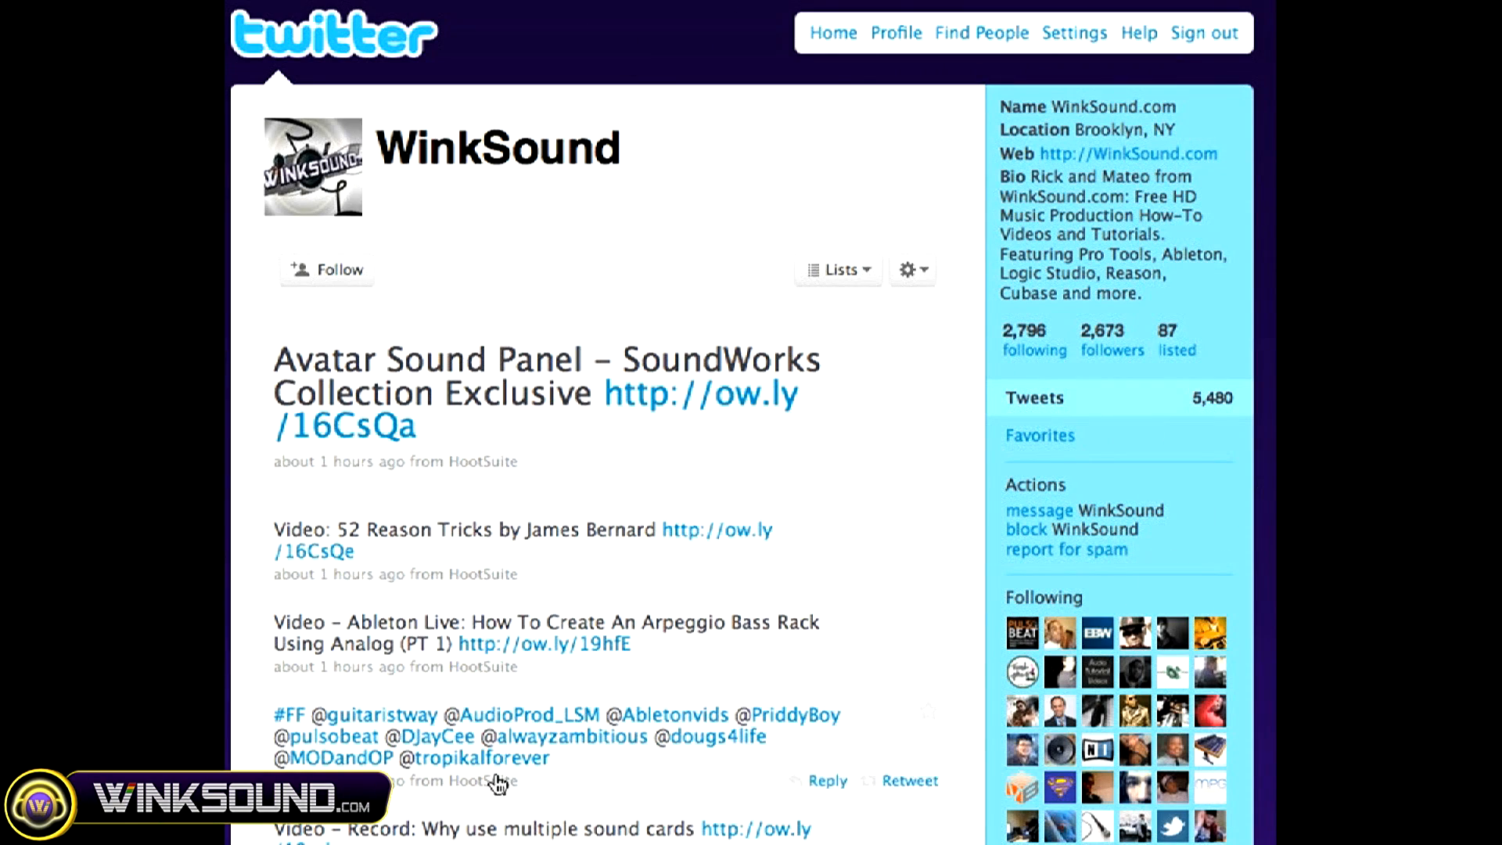
Follow the WinkSound account from its Twitter profile page
left_click(325, 269)
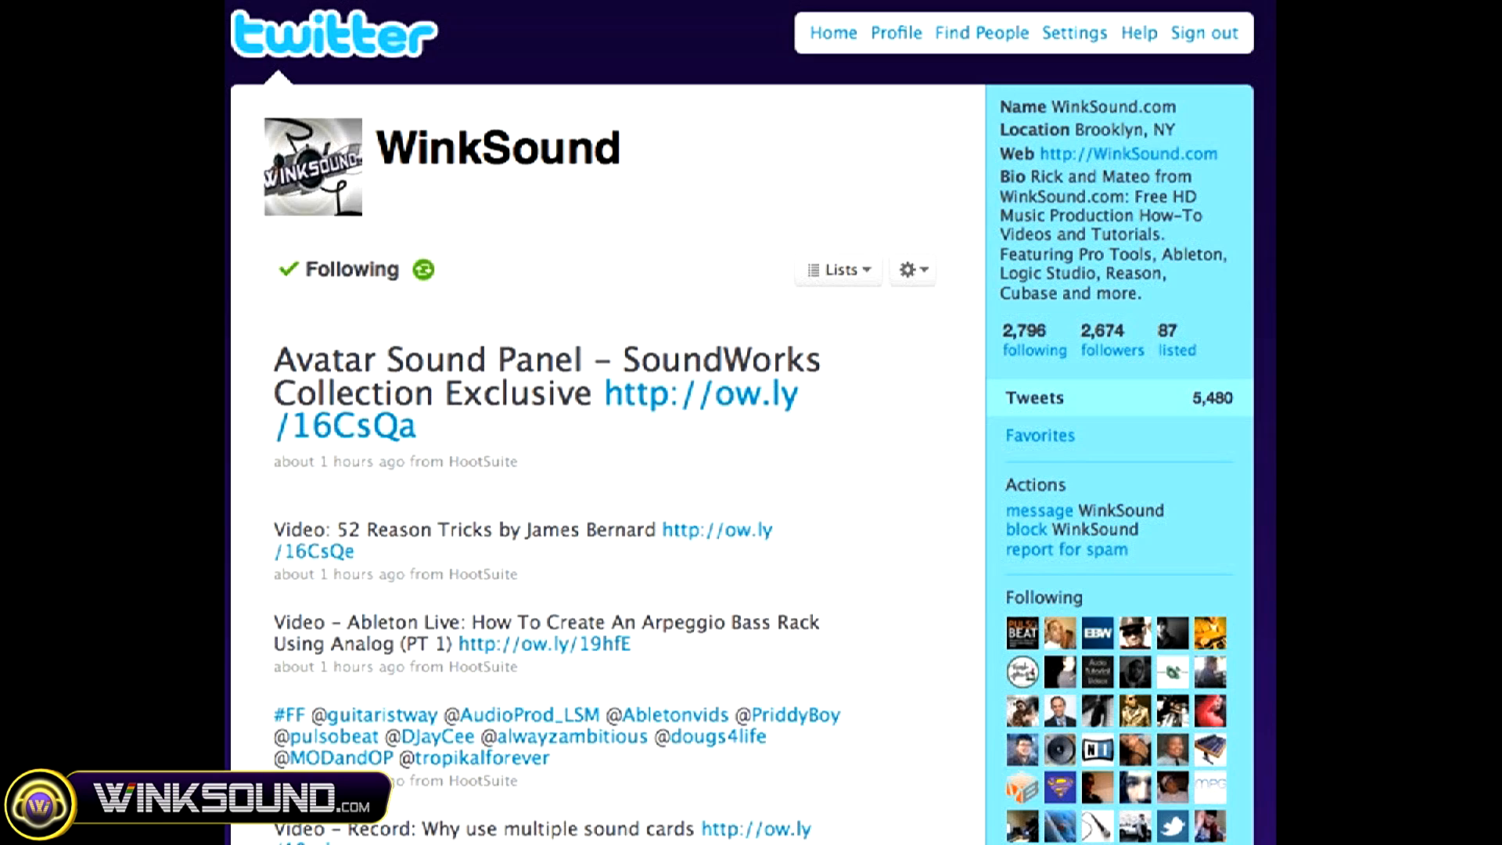